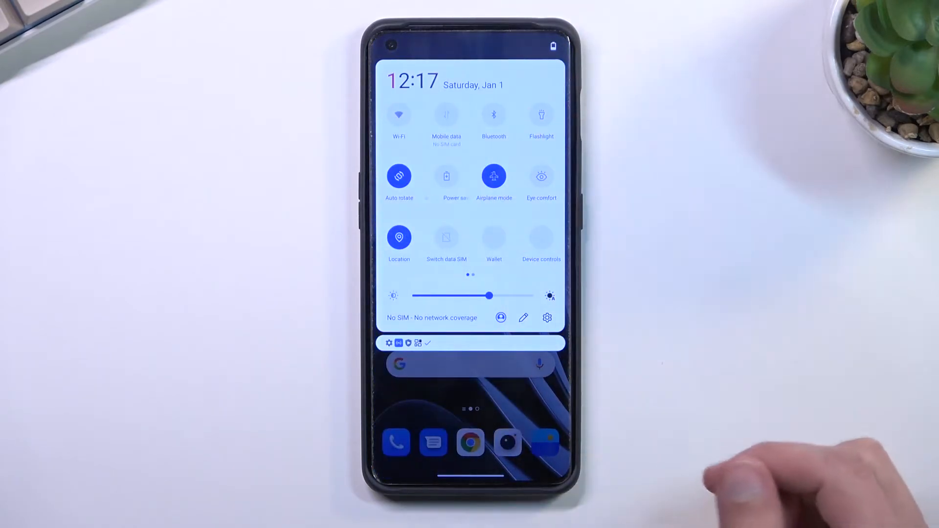
- Swipe to the second Quick Settings page and long-press the Personal hotspot tile
scroll(left, 3)
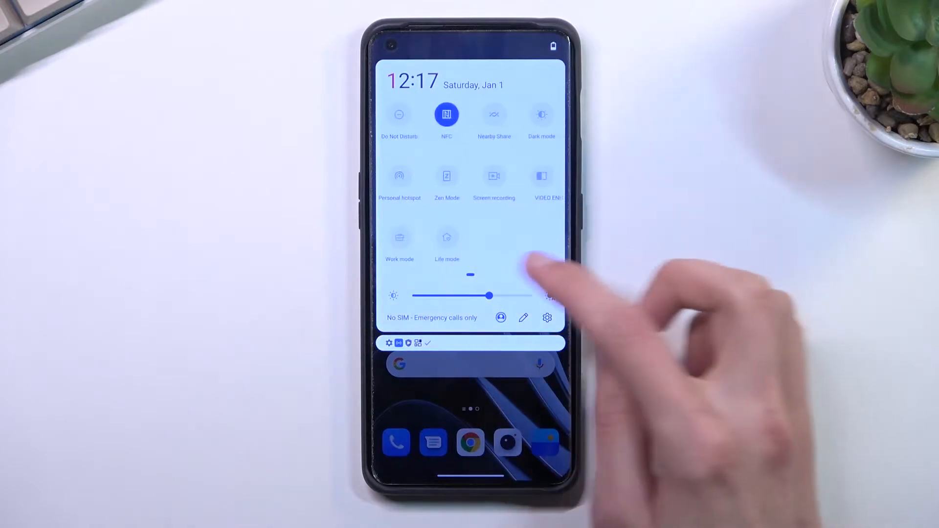
click(399, 176)
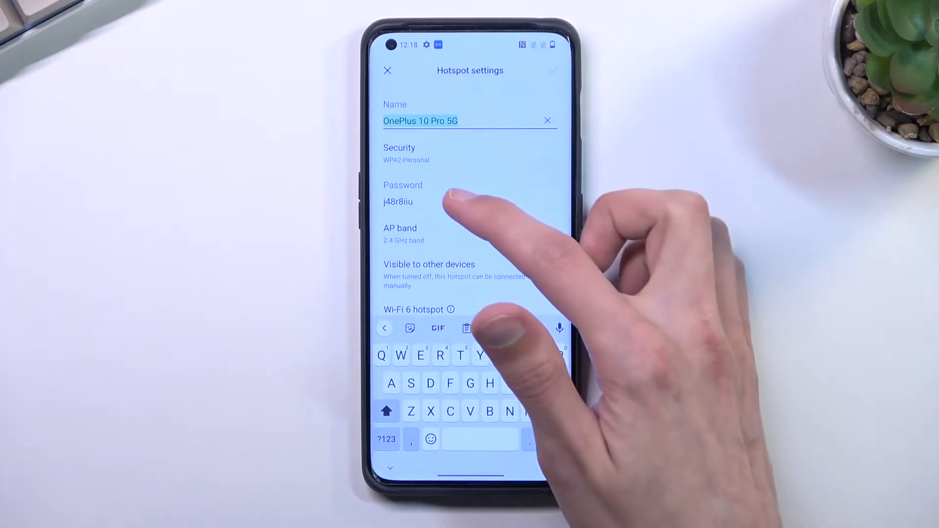
click(419, 202)
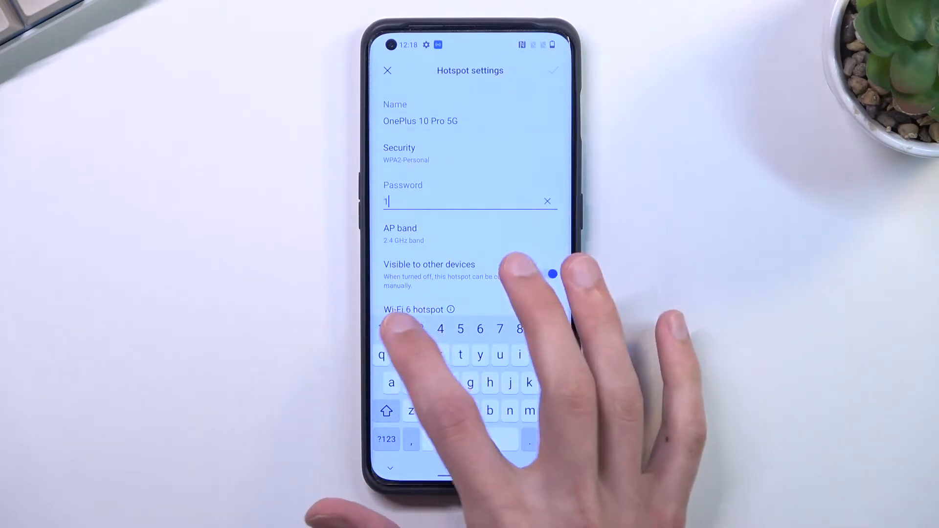
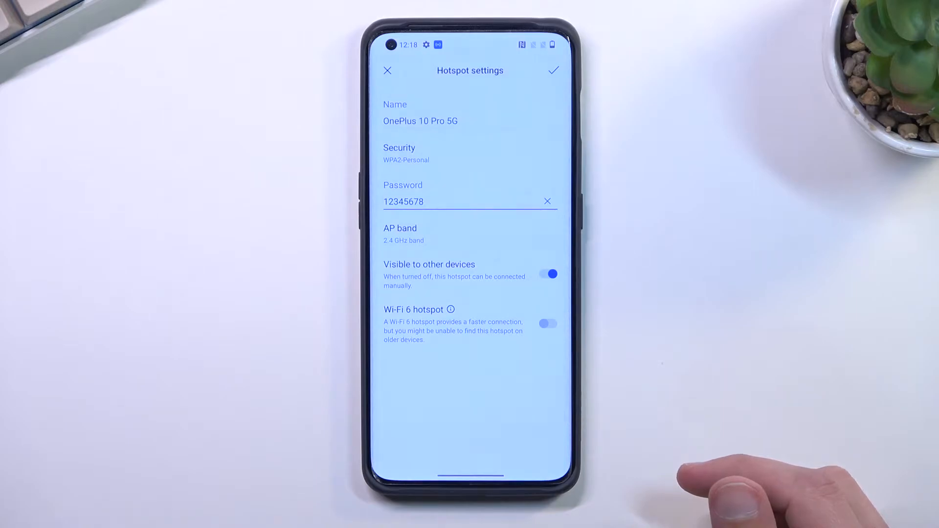
mouse_move(689, 407)
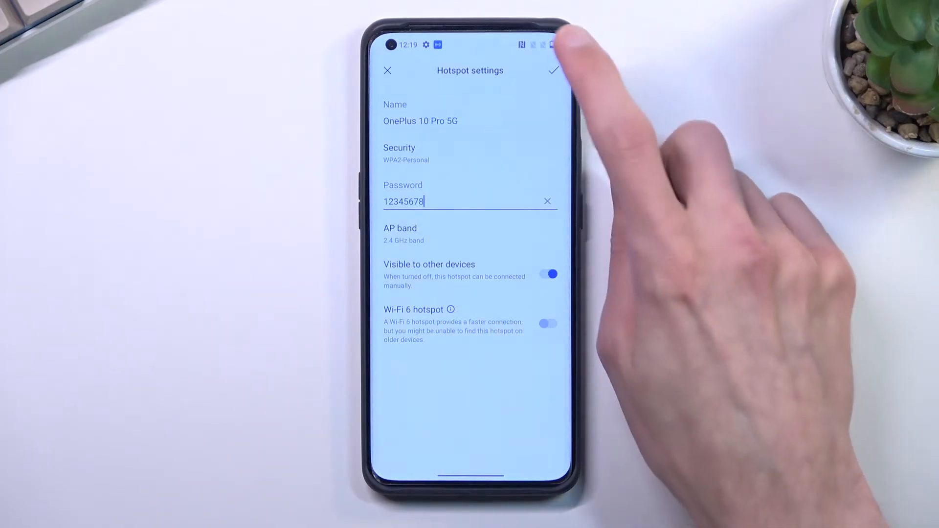
click(552, 70)
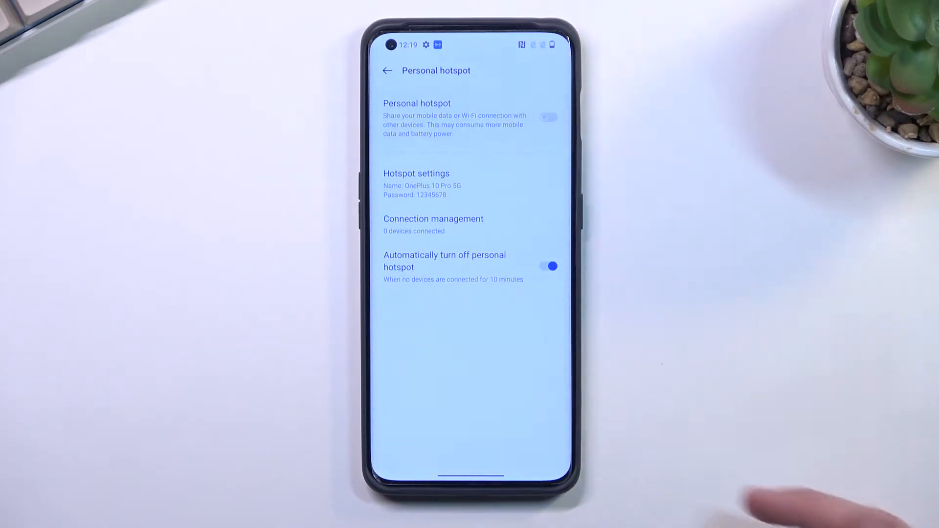
click(548, 117)
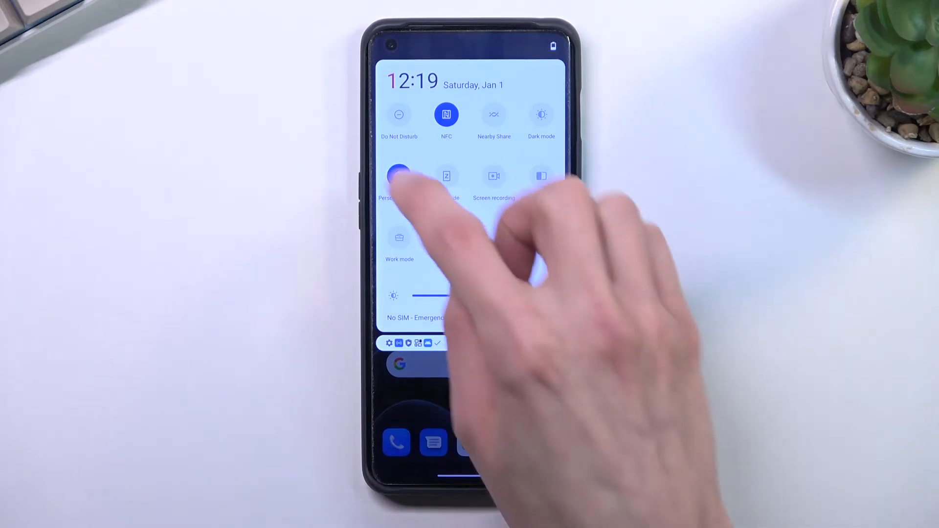
click(399, 176)
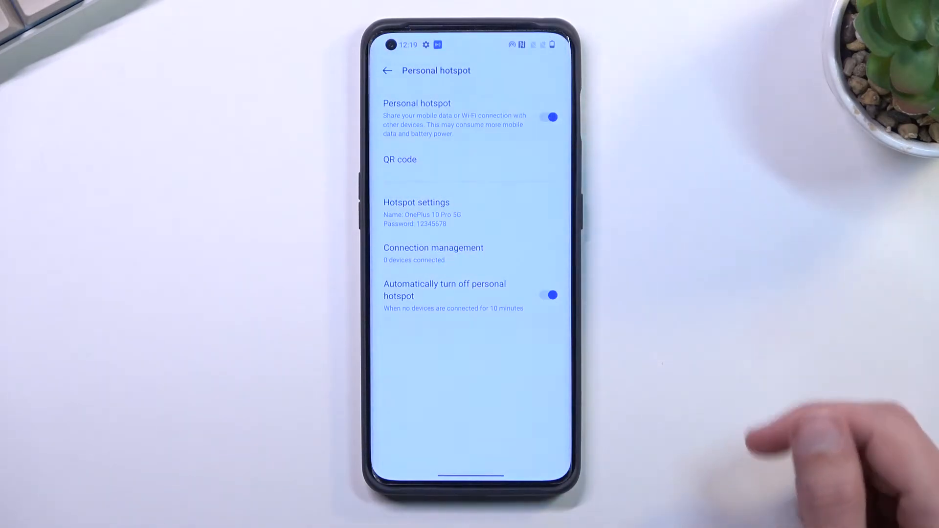
mouse_move(473, 179)
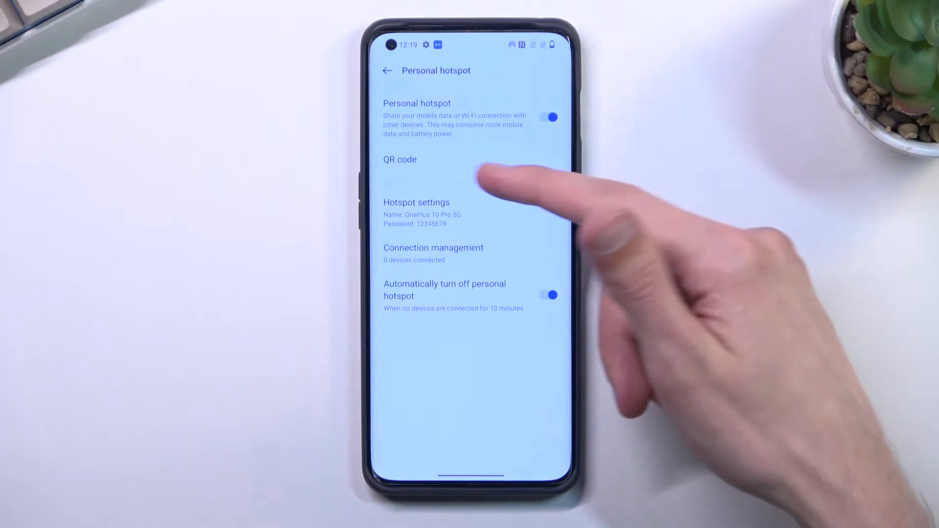
click(400, 160)
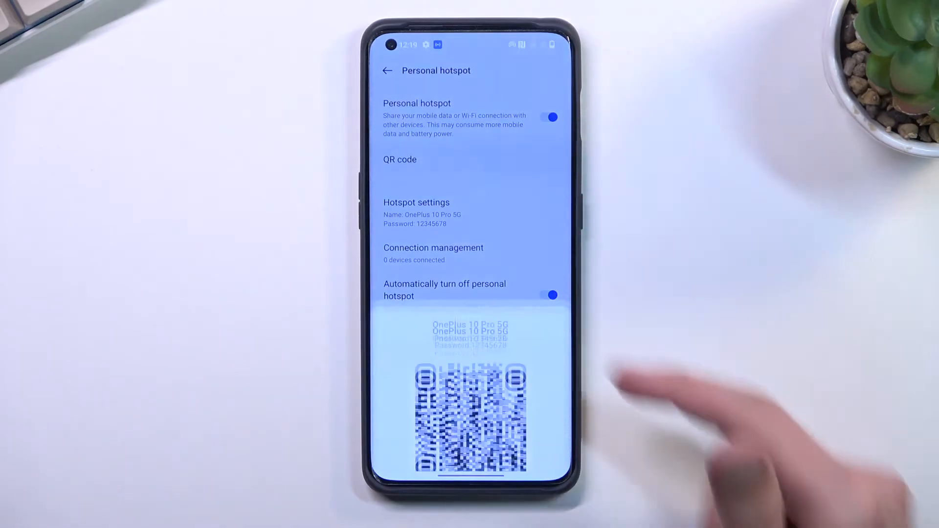
- Keep the hotspot QR code on screen and put the second phone into code-scanner mode
click(400, 160)
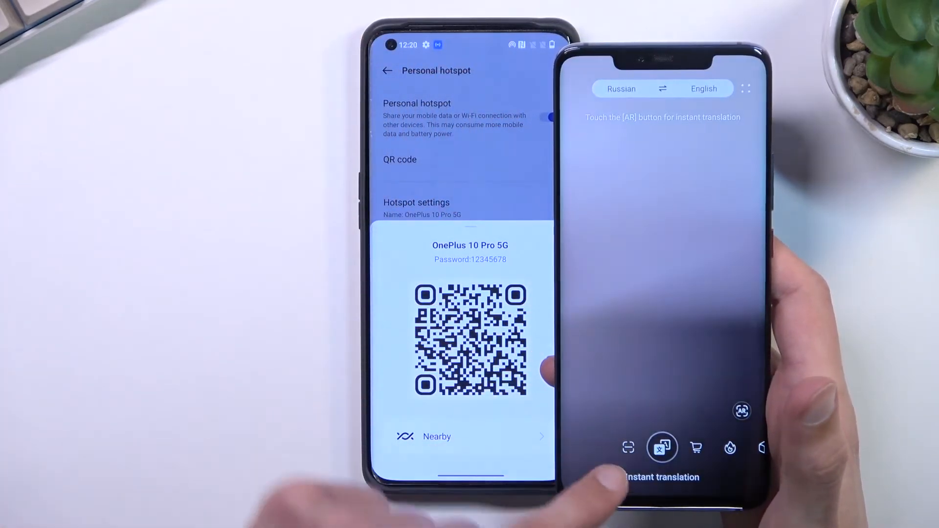
click(627, 448)
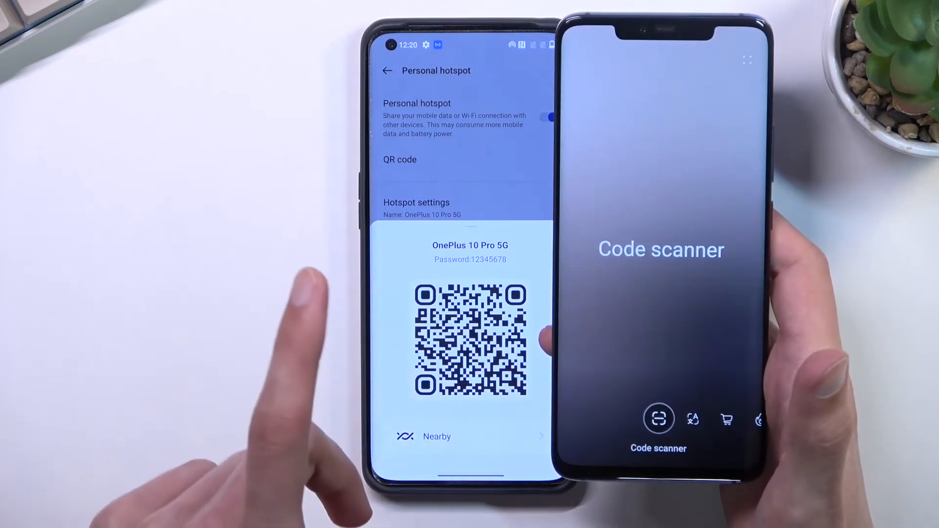